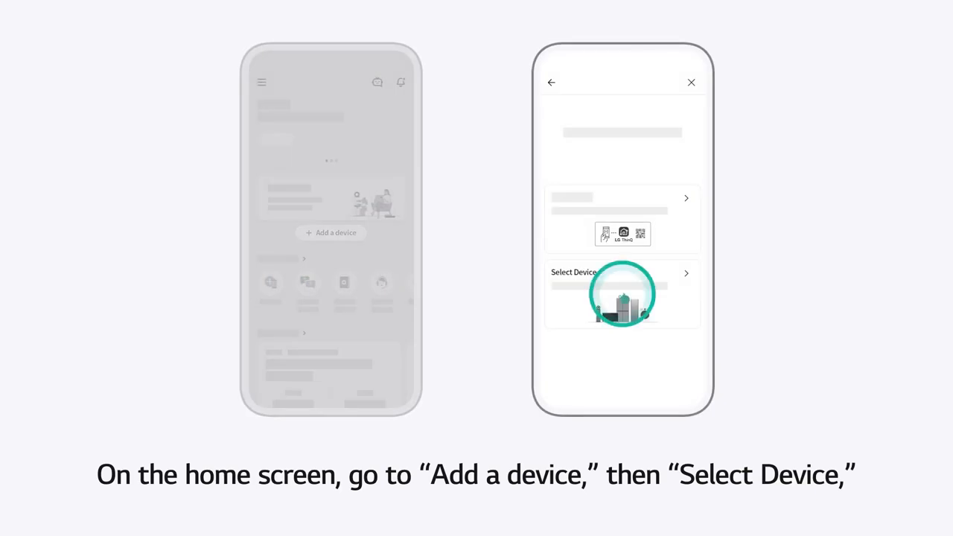
Pick the appliance from the device list and continue past the power-on instructions
{"action": "left_click", "coordinate": [623, 294]}
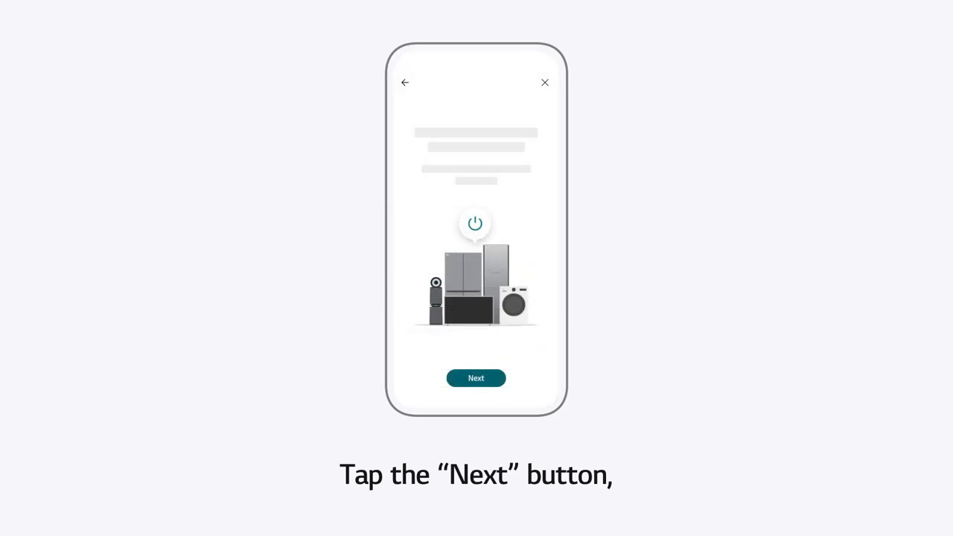
{"action": "left_click", "coordinate": [476, 378]}
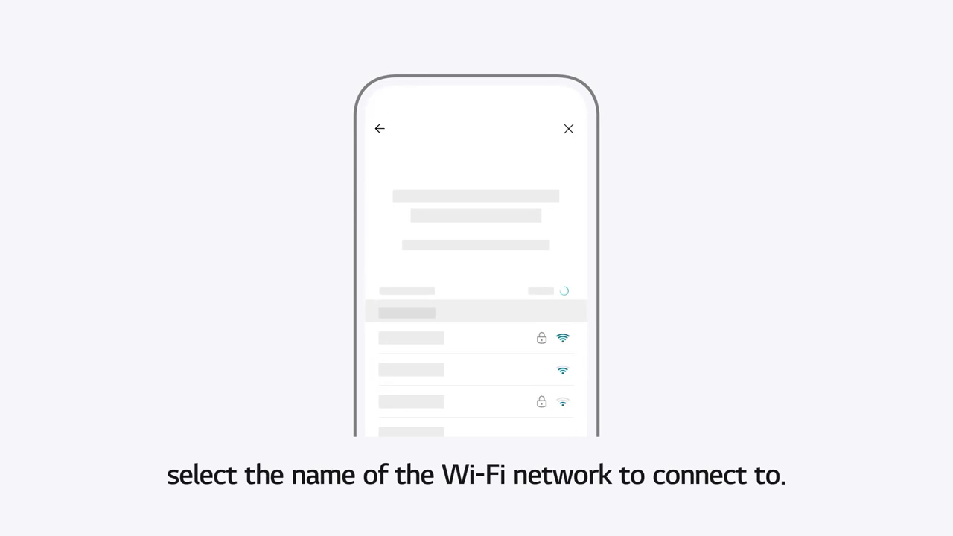
{"action": "left_click", "coordinate": [411, 337]}
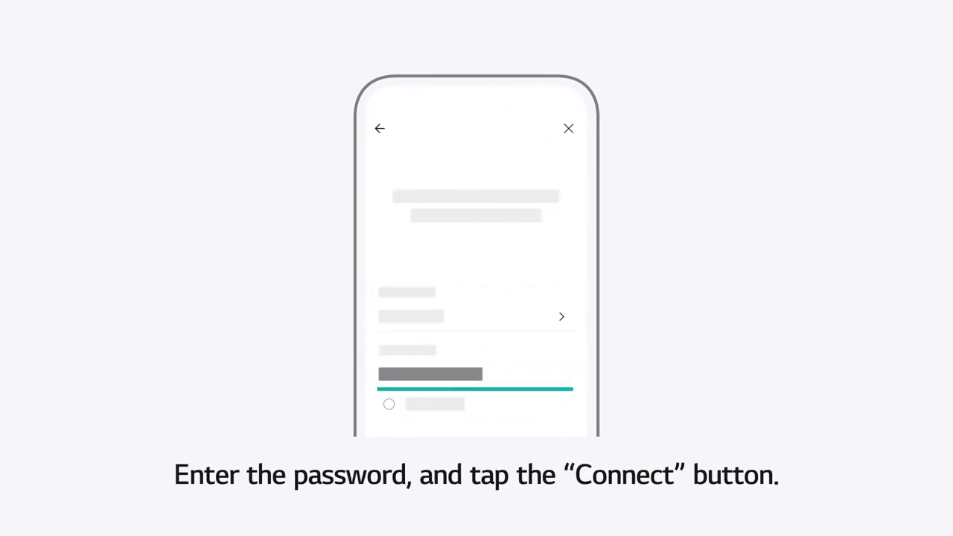
{"action": "type", "text": "password"}
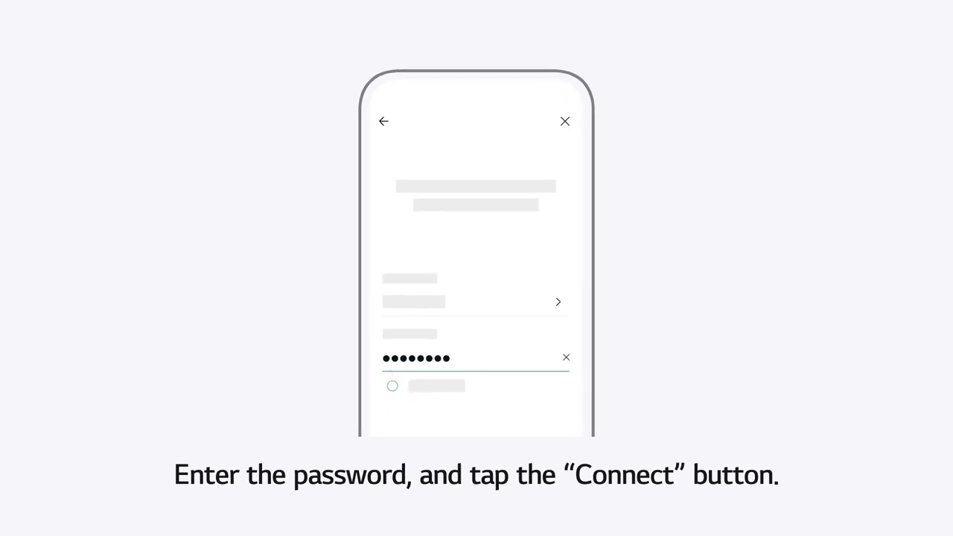
{"action": "left_click", "coordinate": [476, 379]}
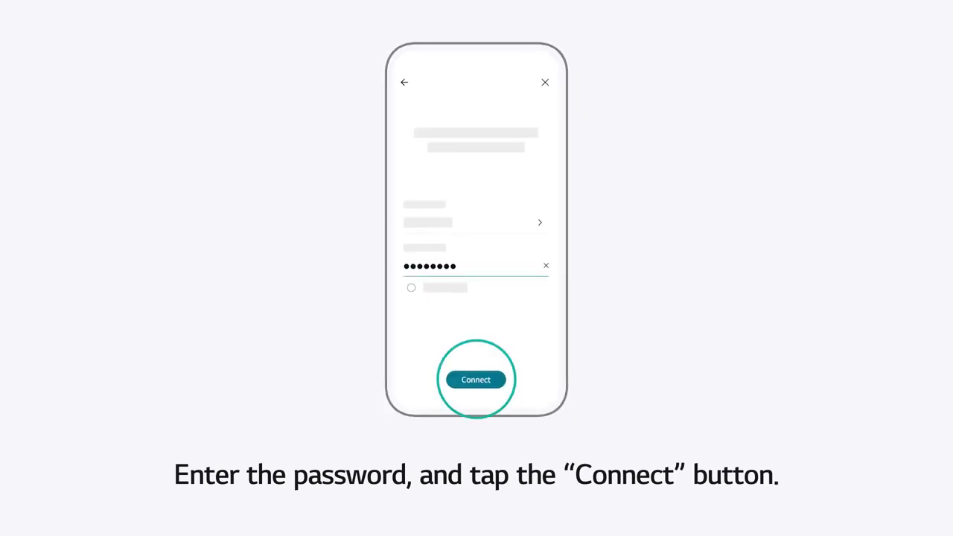
{"action": "left_click", "coordinate": [476, 380]}
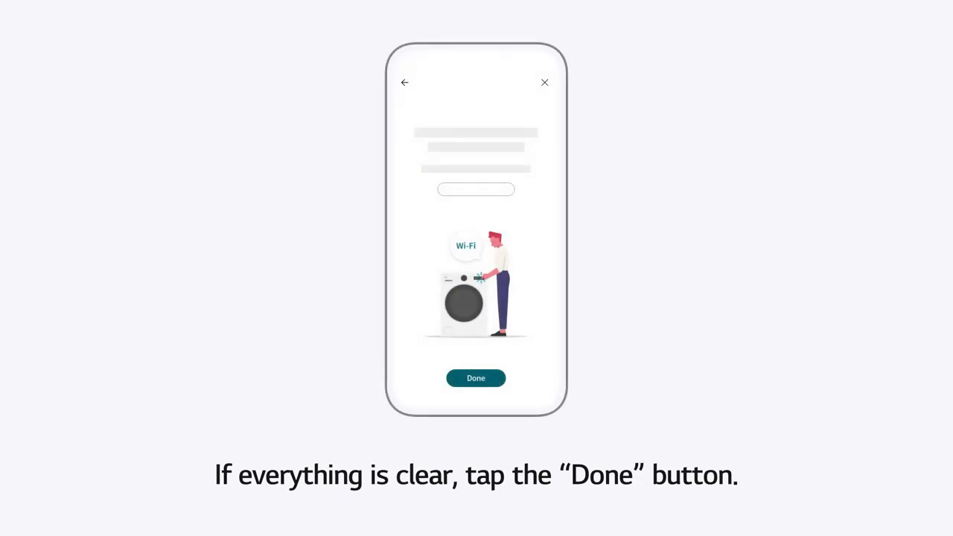
Confirm setup is done and go to Home showing the Front Load Washer card
{"action": "left_click", "coordinate": [476, 378]}
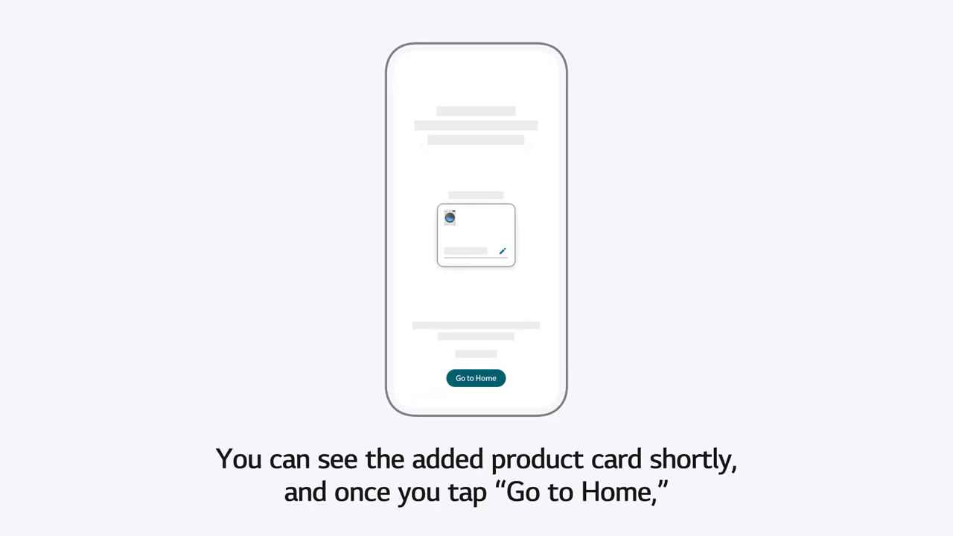
{"action": "left_click", "coordinate": [476, 377]}
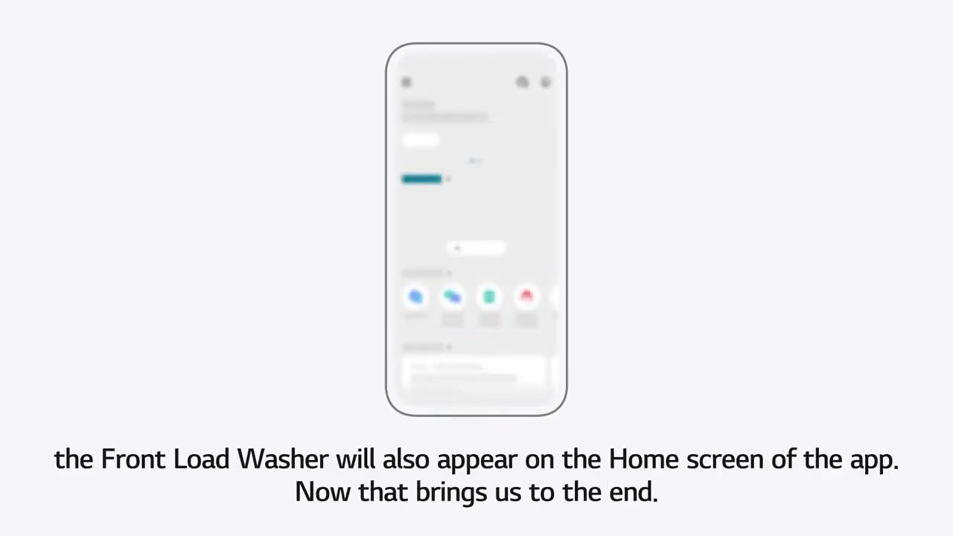